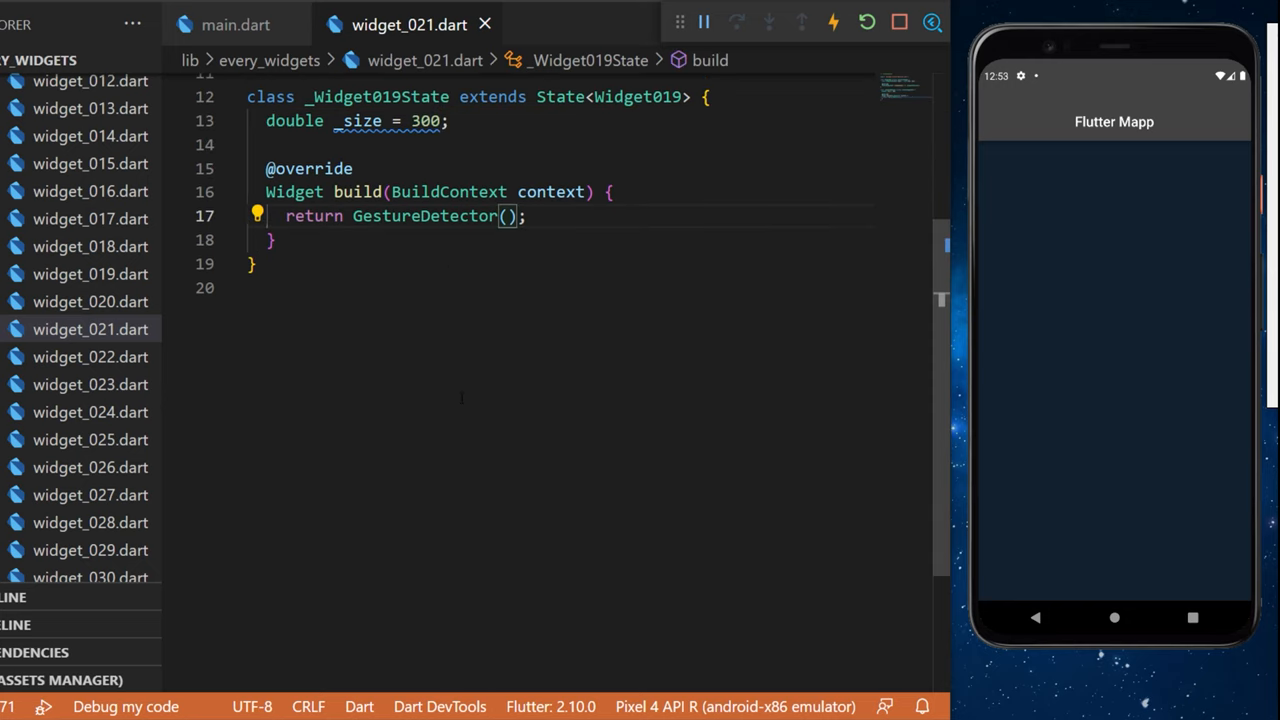
Add onTap with setState toggling _size between 300 and 100, then select the toggle values
{"action": "type", "text": "onTap: () {},"}
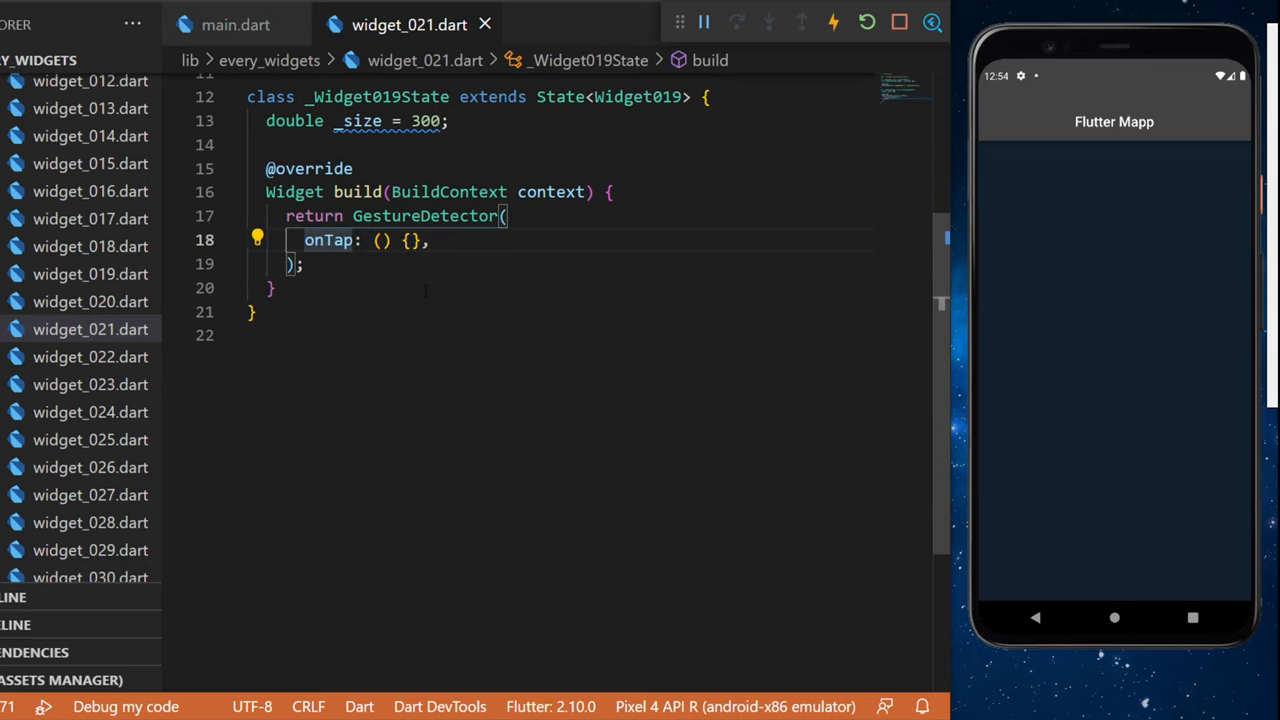
{"action": "type", "text": "setState(() {});"}
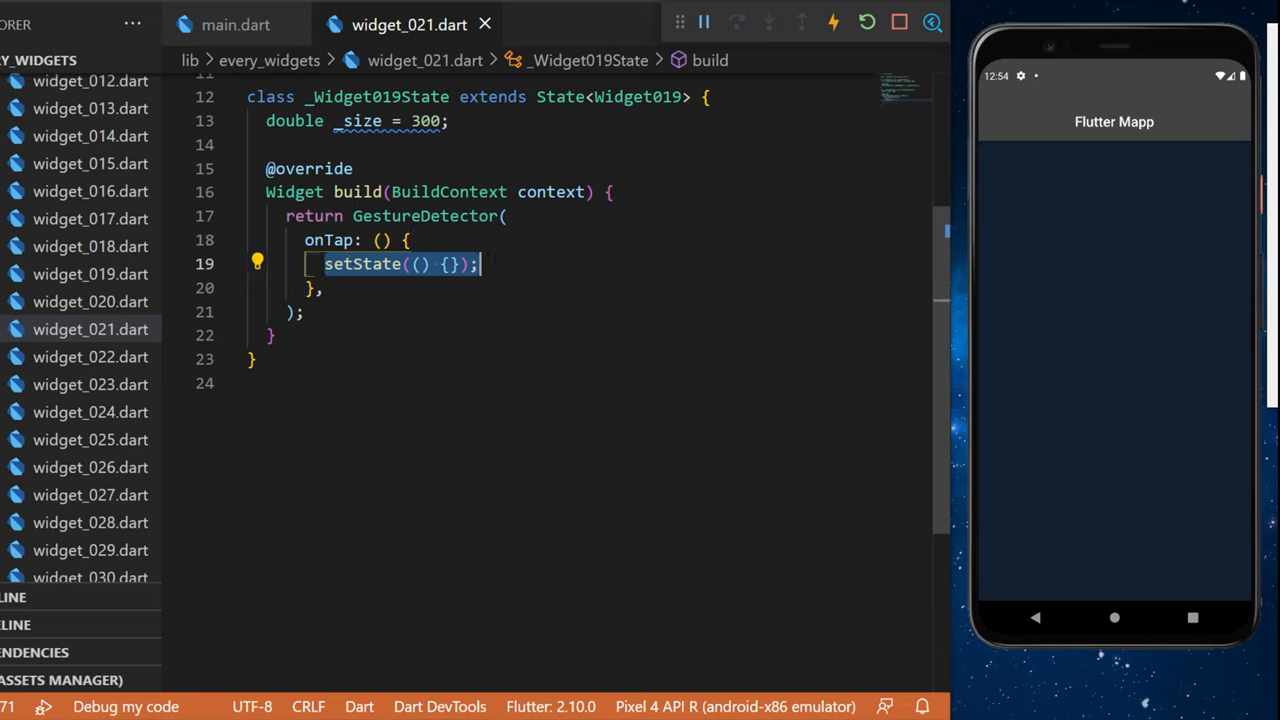
{"action": "type", "text": "_size = _size == 300 ? 100 : 300;"}
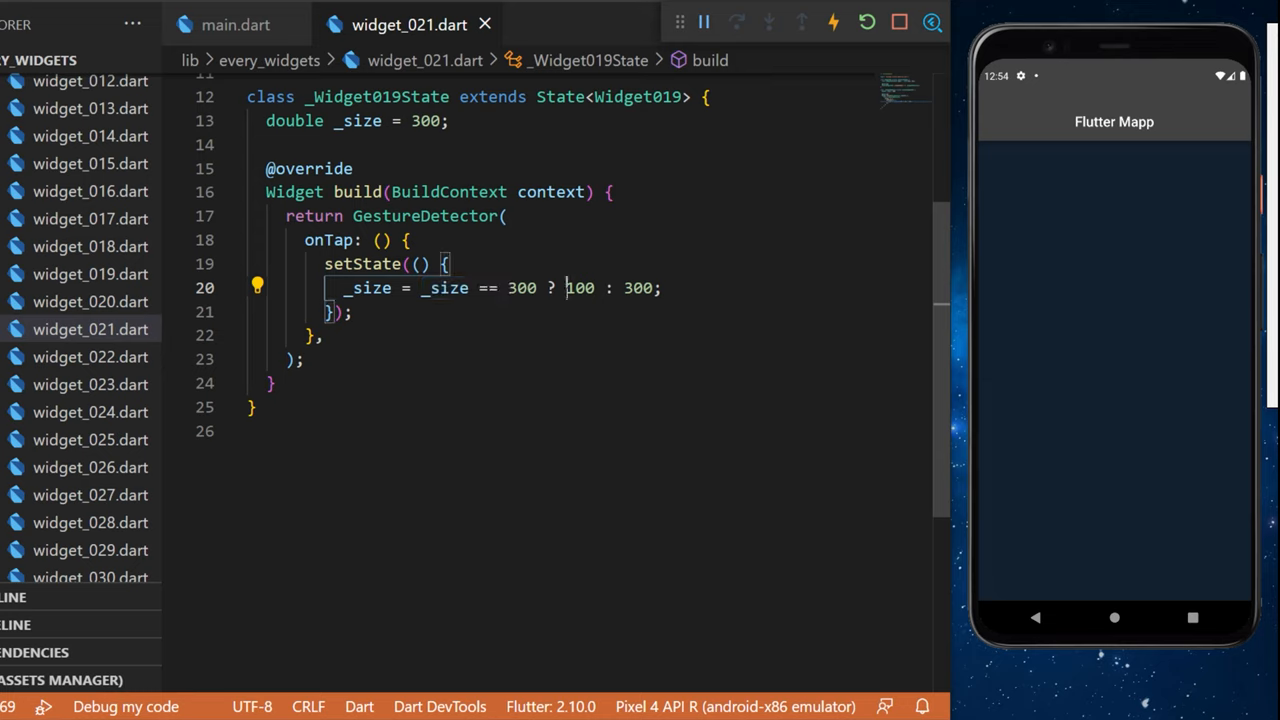
{"action": "double_click", "coordinate": [579, 288]}
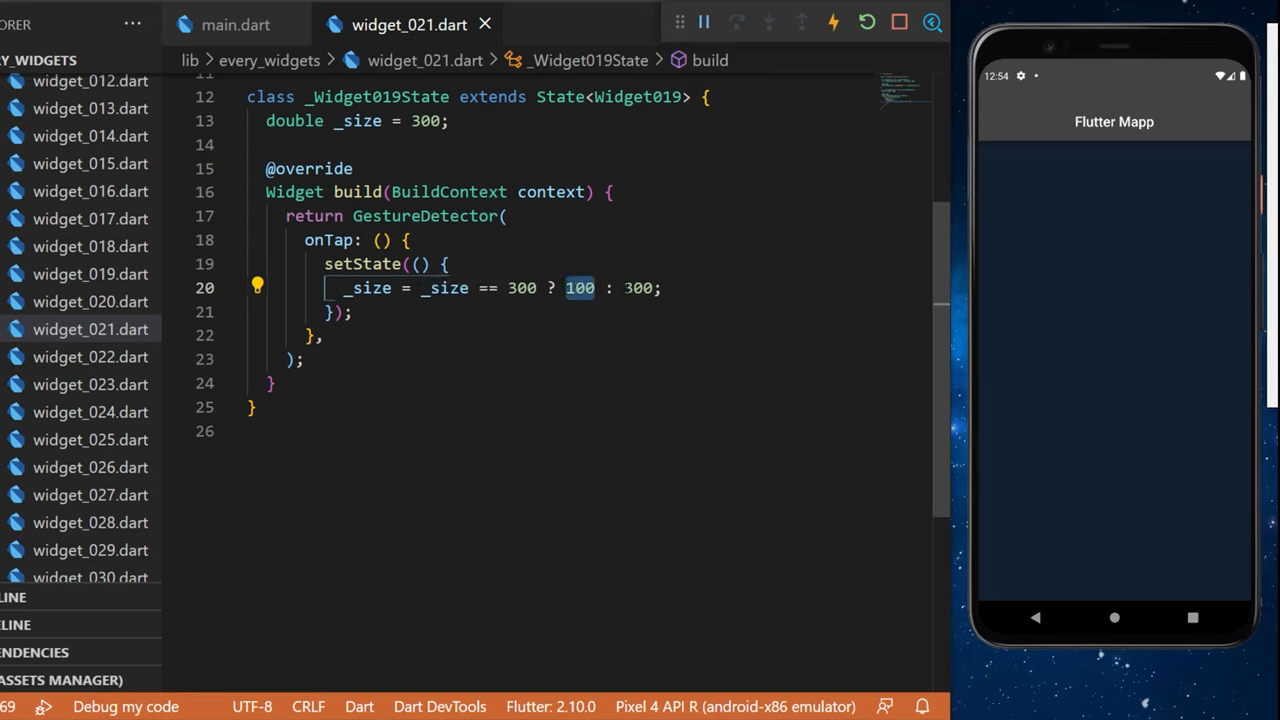
{"action": "double_click", "coordinate": [371, 288]}
{"action": "type", "text": "child: Container(),"}
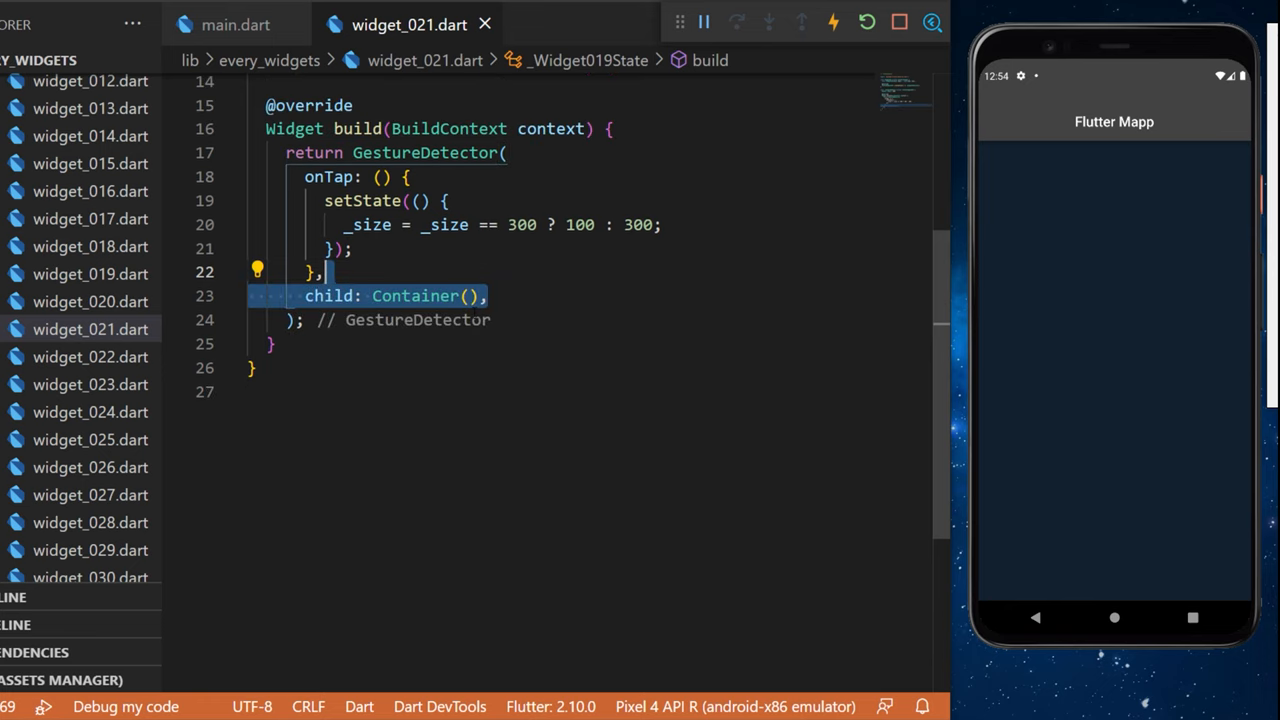
Give the Container a white color and an AnimatedSize child
{"action": "type", "text": "color: Colors.white,"}
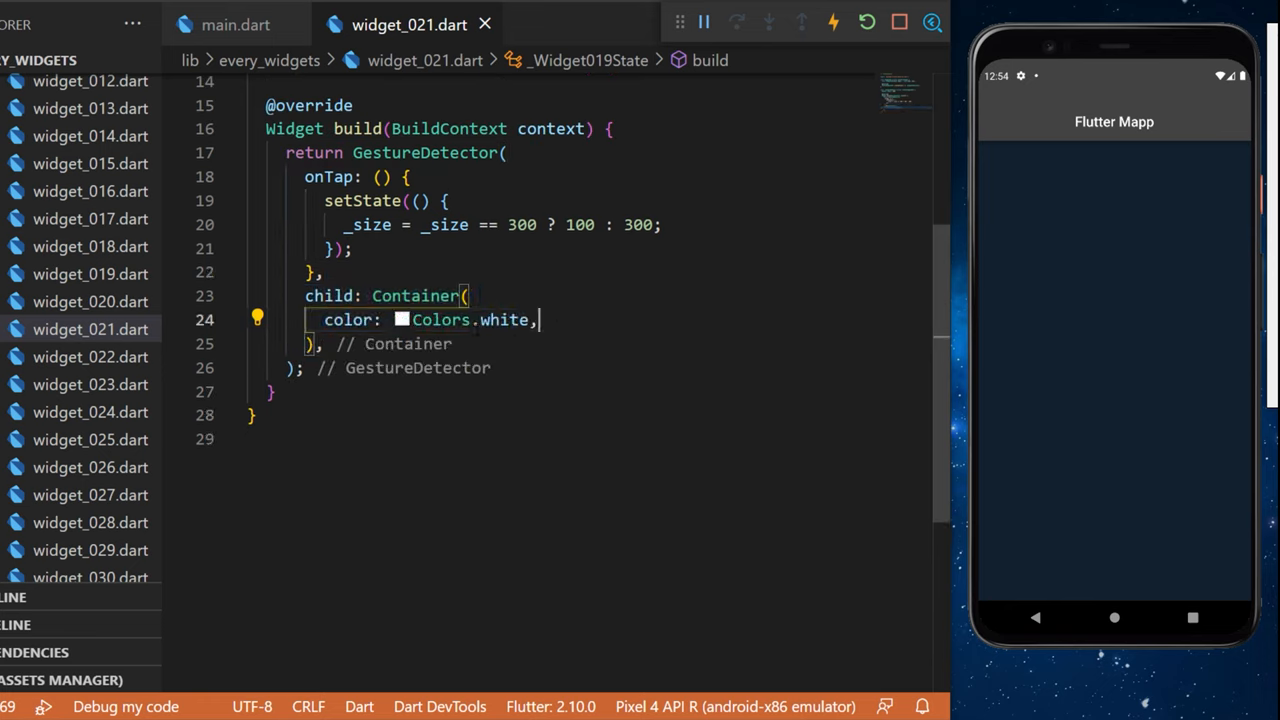
{"action": "type", "text": "child: AnimatedSize(),"}
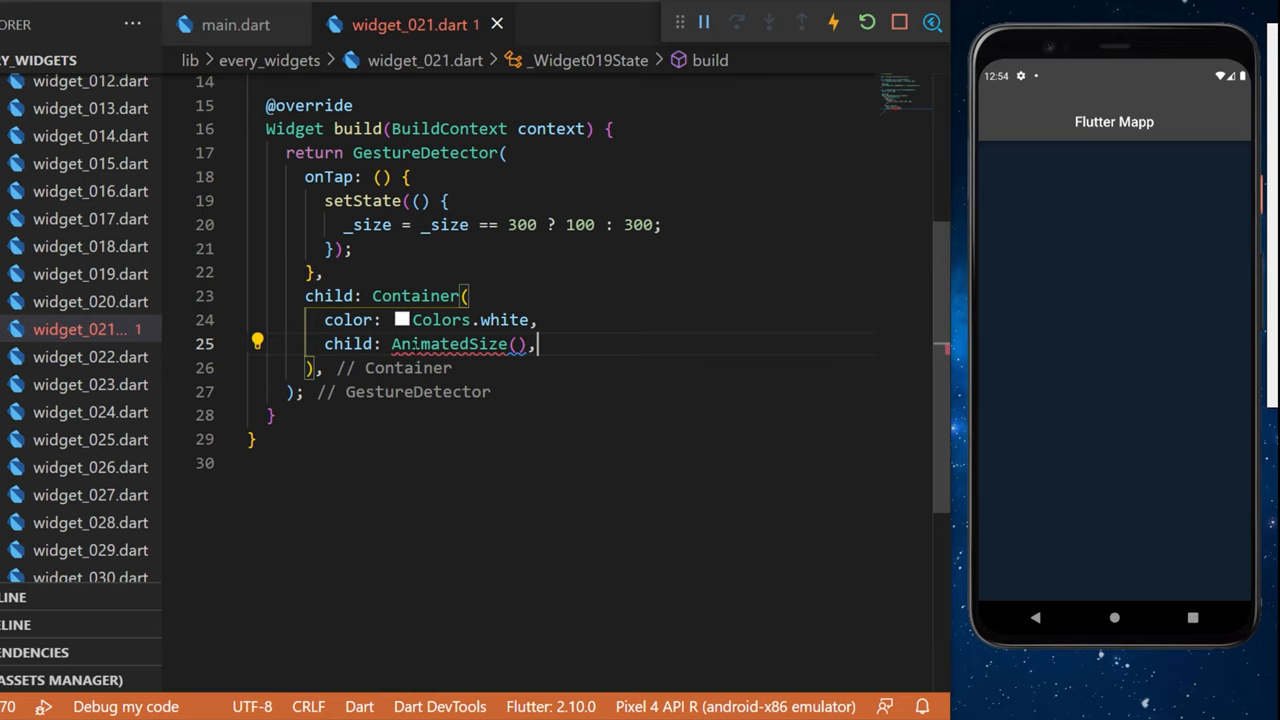
{"action": "double_click", "coordinate": [447, 343]}
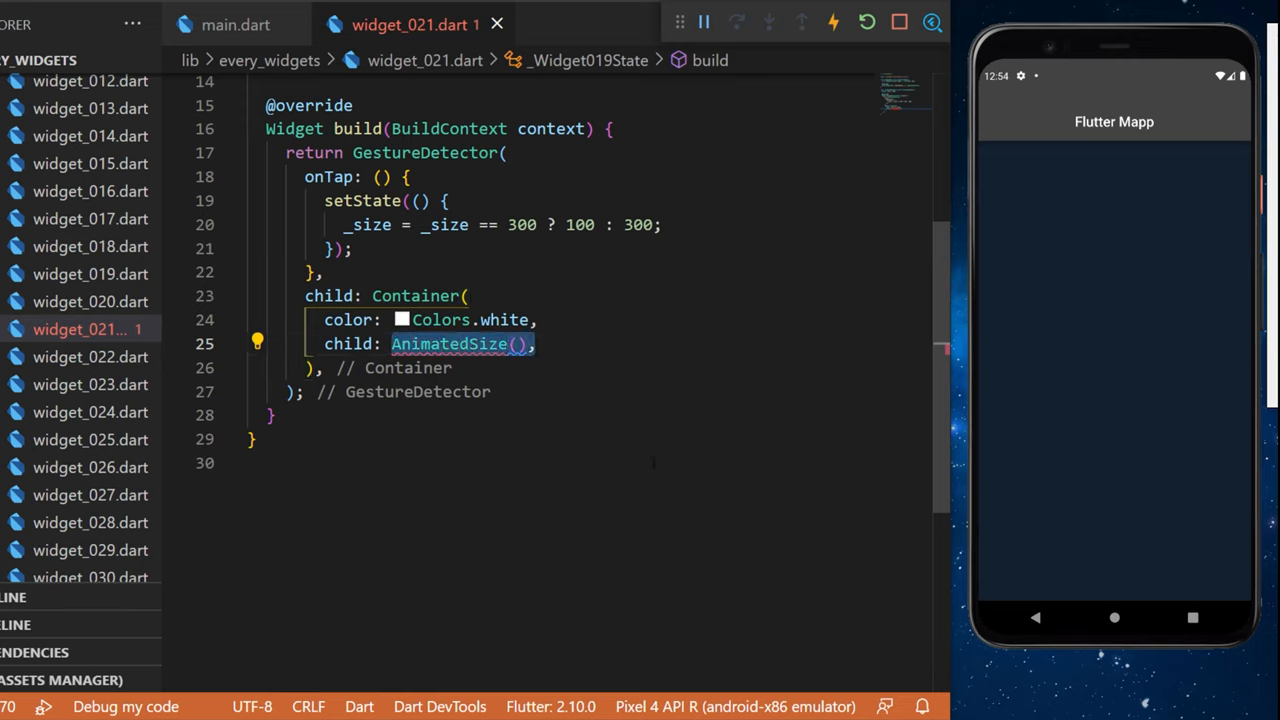
Set AnimatedSize to easeIn, one-second duration, with a FlutterLogo child sized by _size
{"action": "type", "text": "curve: Curves.easeIn,"}
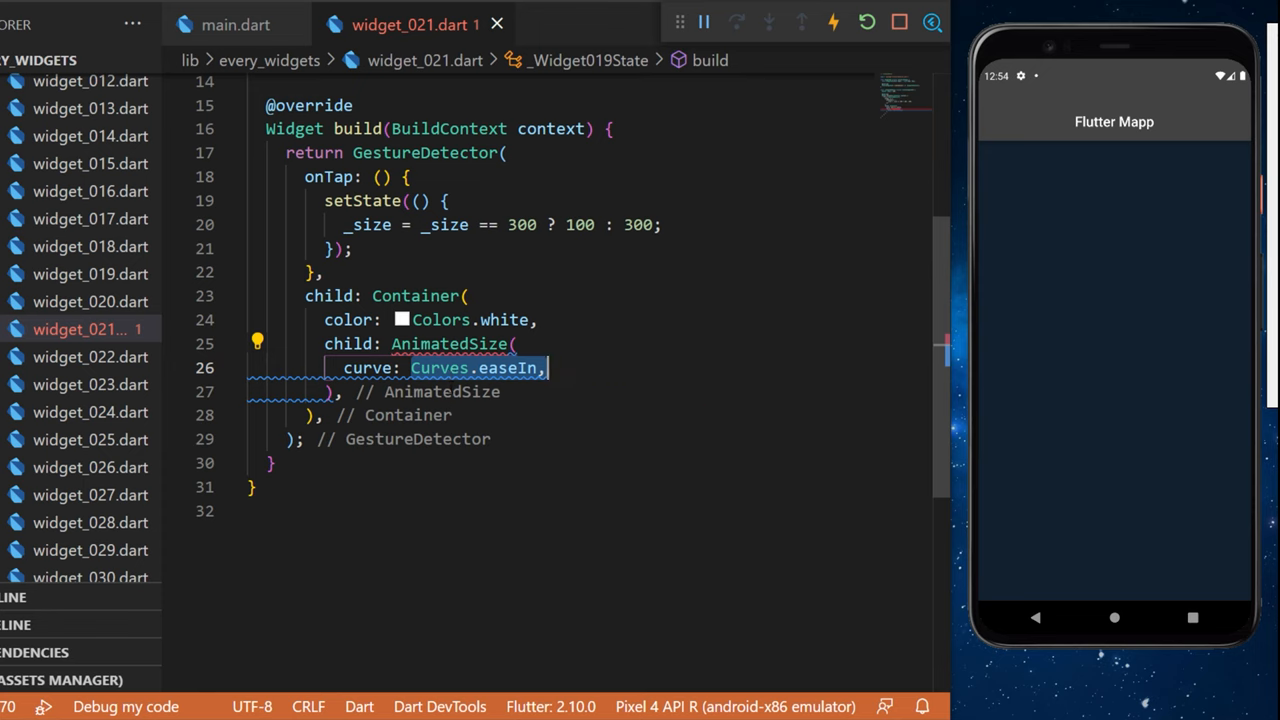
{"action": "type", "text": "duration: const Duration(seconds: 1),"}
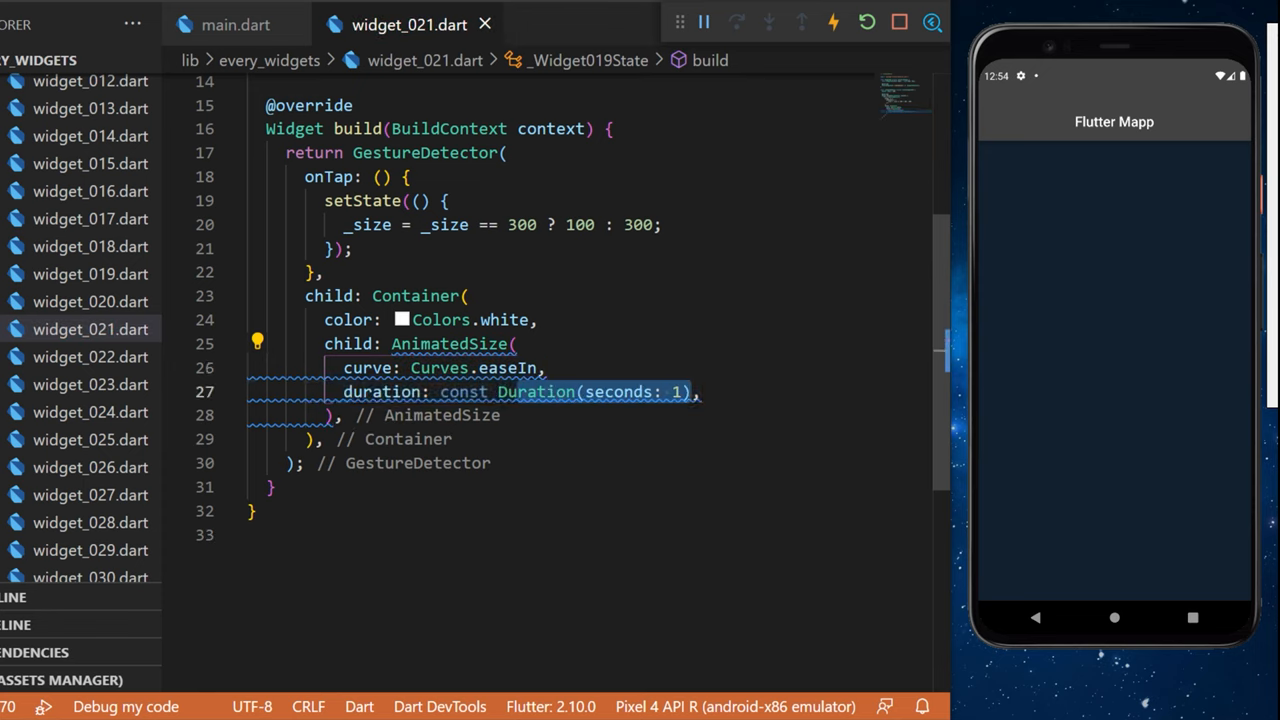
{"action": "type", "text": "child: FlutterLogo(size: _size),"}
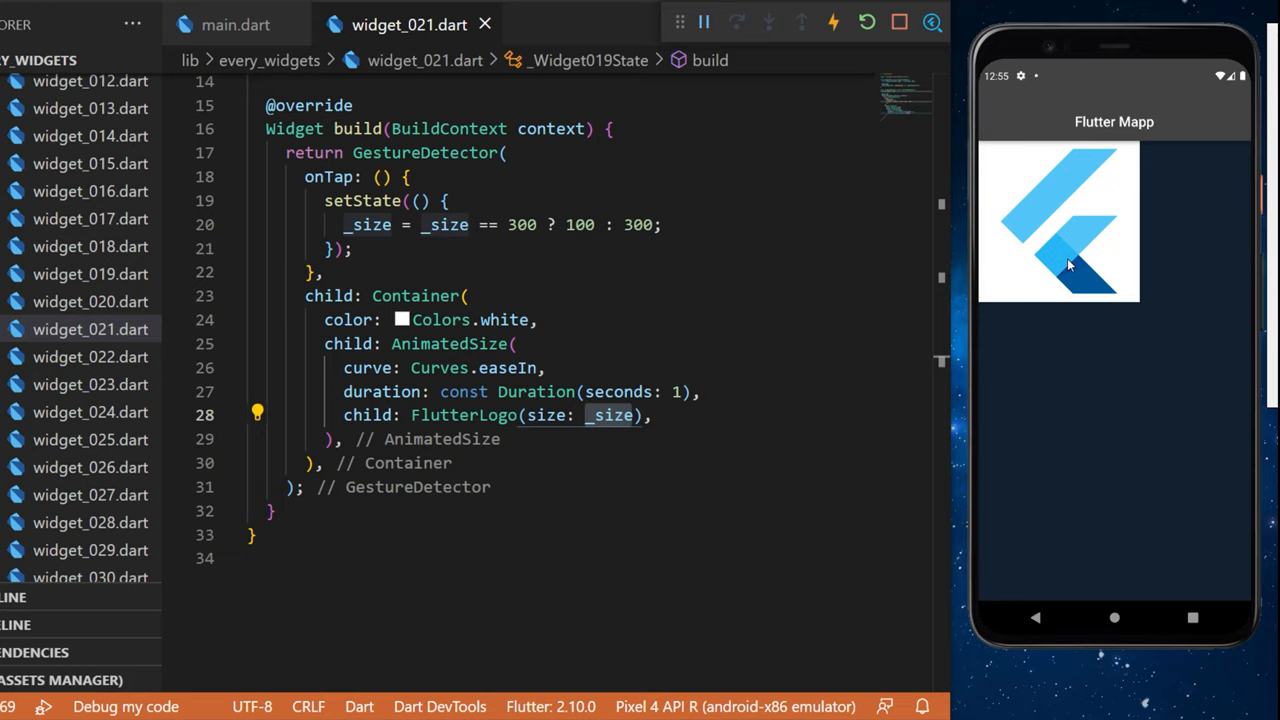
{"action": "mouse_move", "coordinate": [1060, 224]}
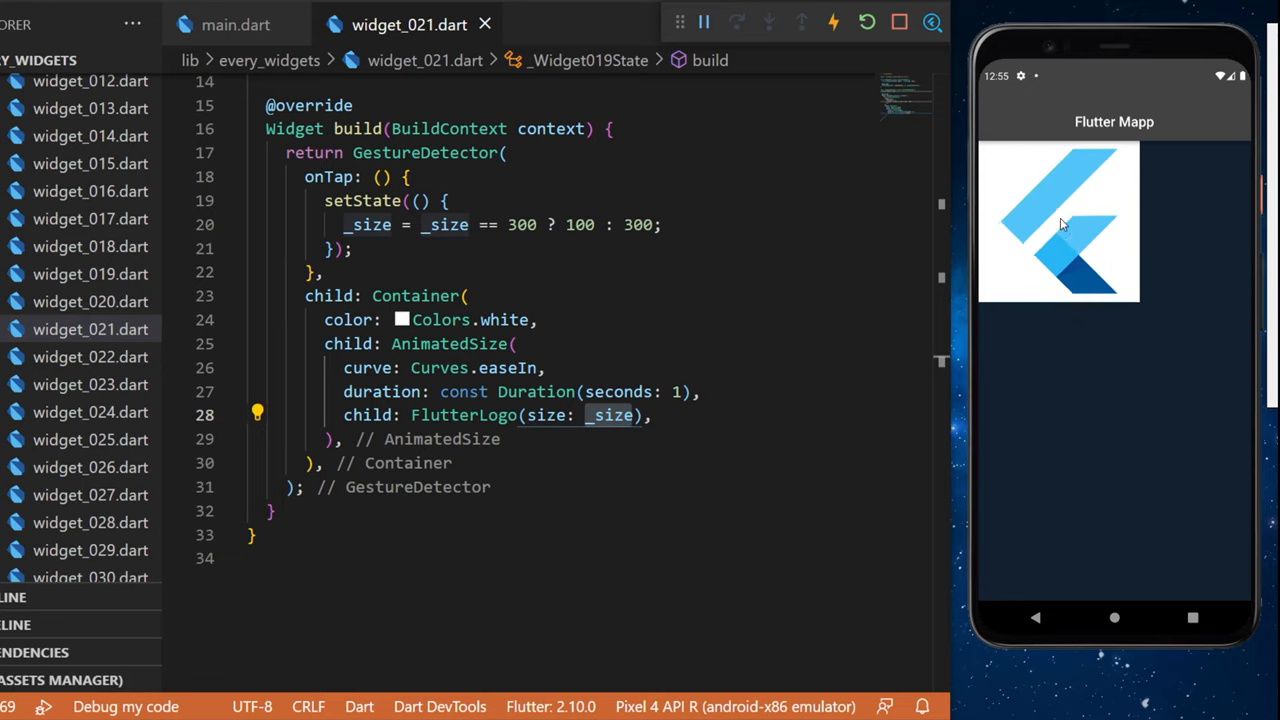
Tap the Flutter logo in the emulator to animate its size change
{"action": "left_click", "coordinate": [1057, 225]}
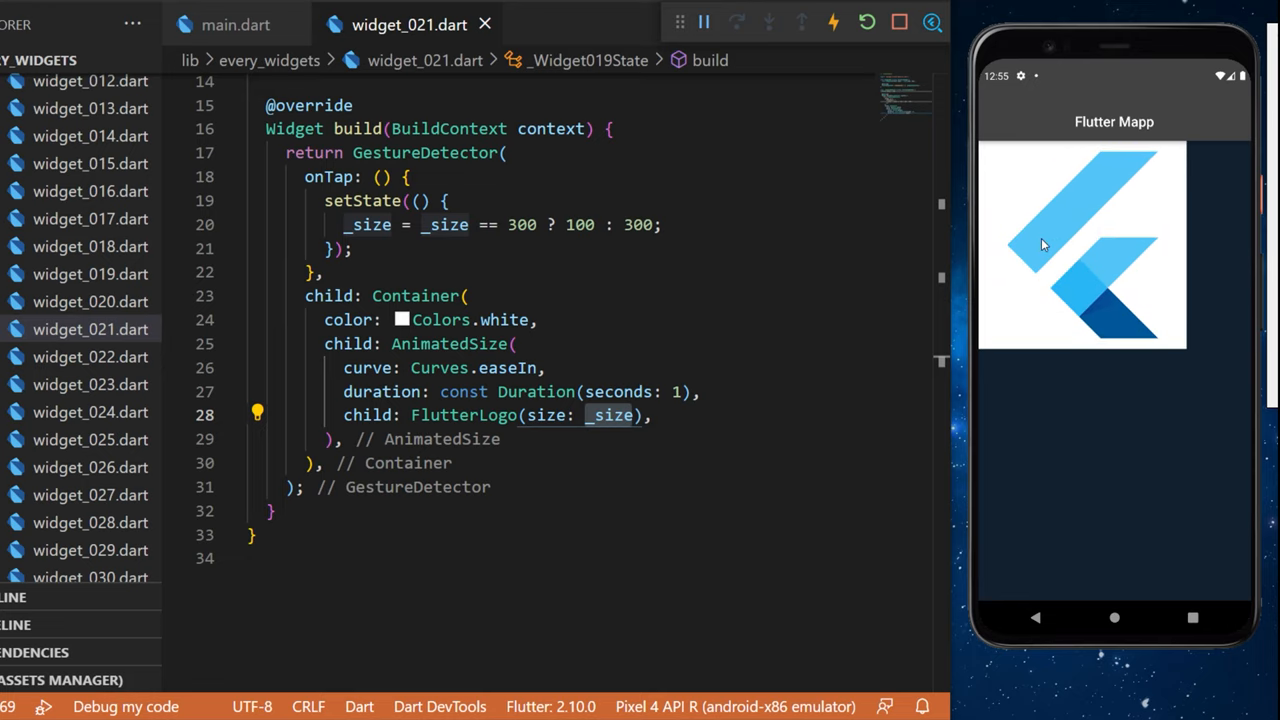